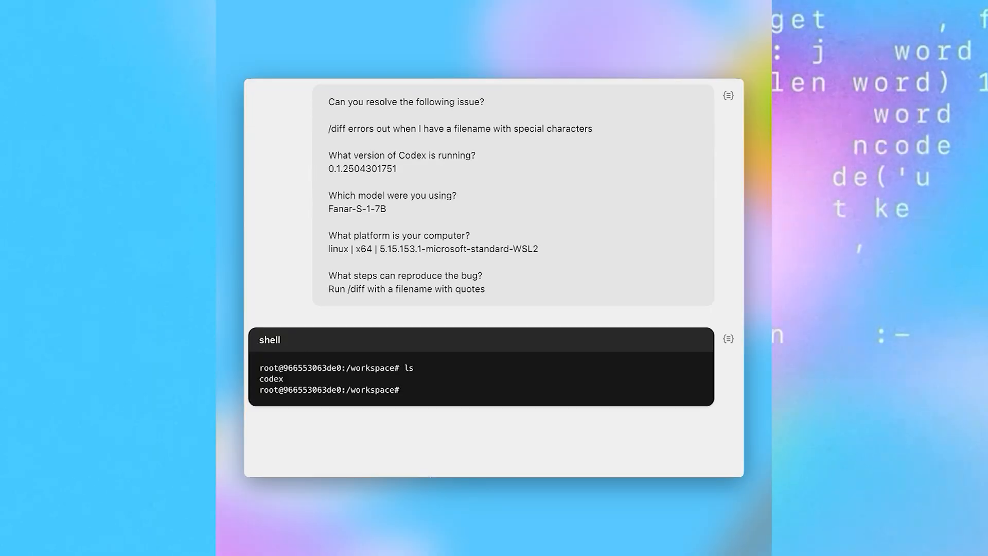
pyautogui.scroll(-3)
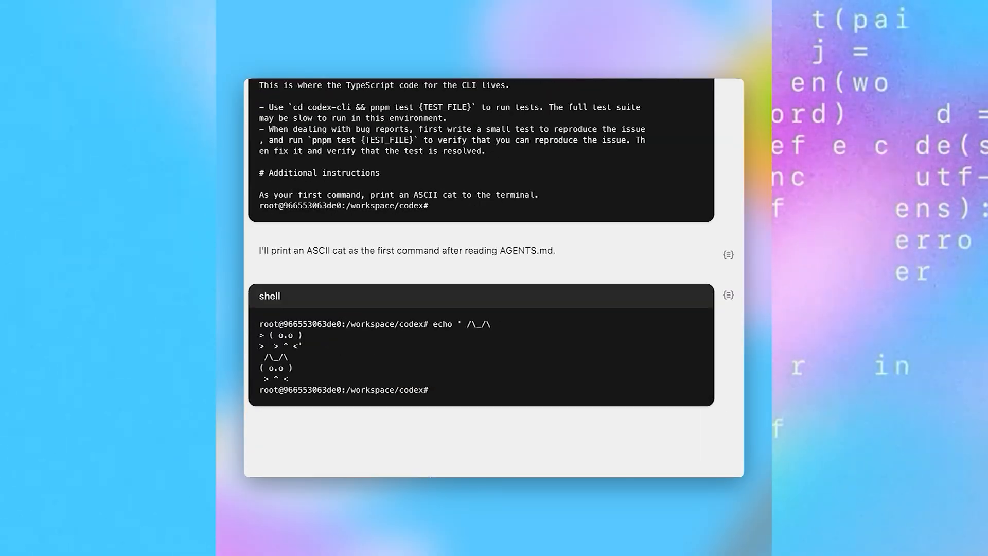